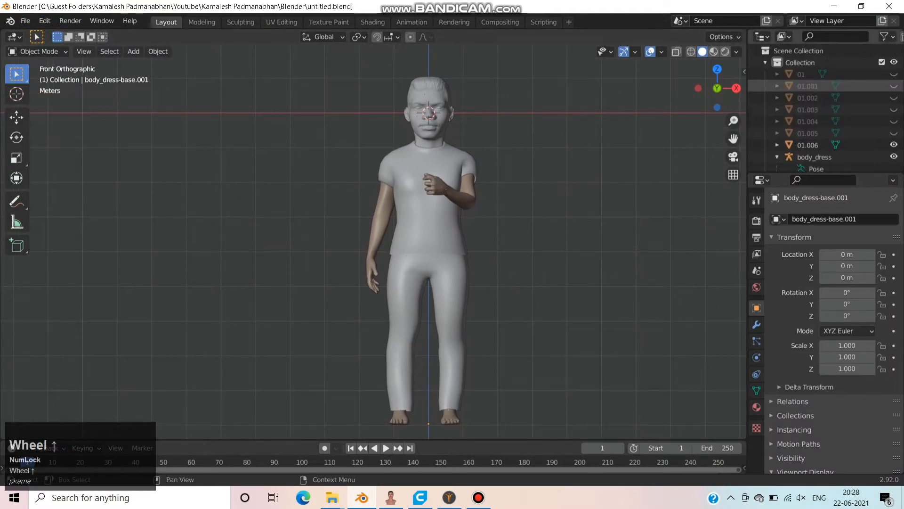
- Save the character scene as a new copy named untitled1.blend
key("ctrl+shift+s")
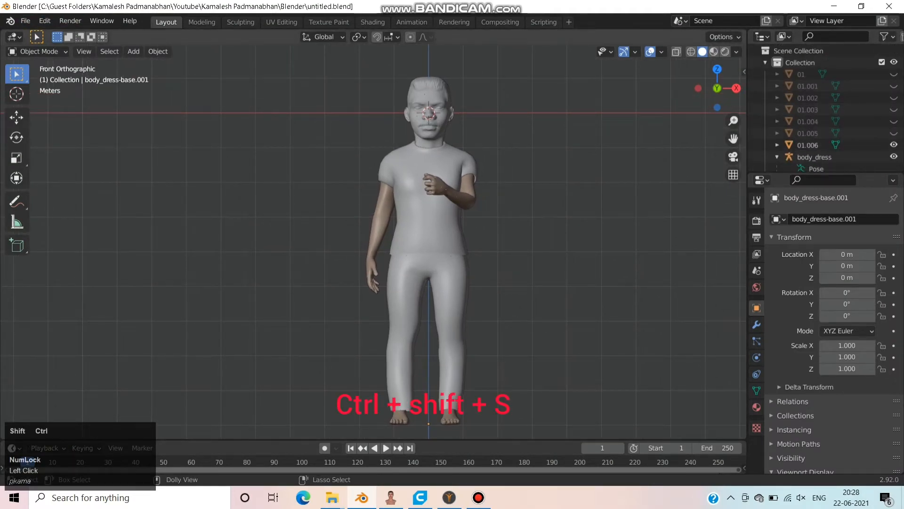
key("ctrl+shift+s")
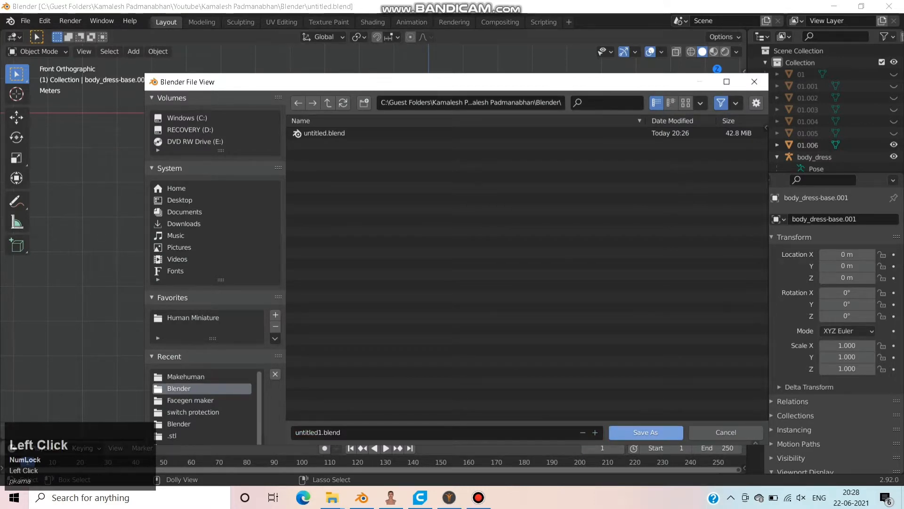
left_click(645, 432)
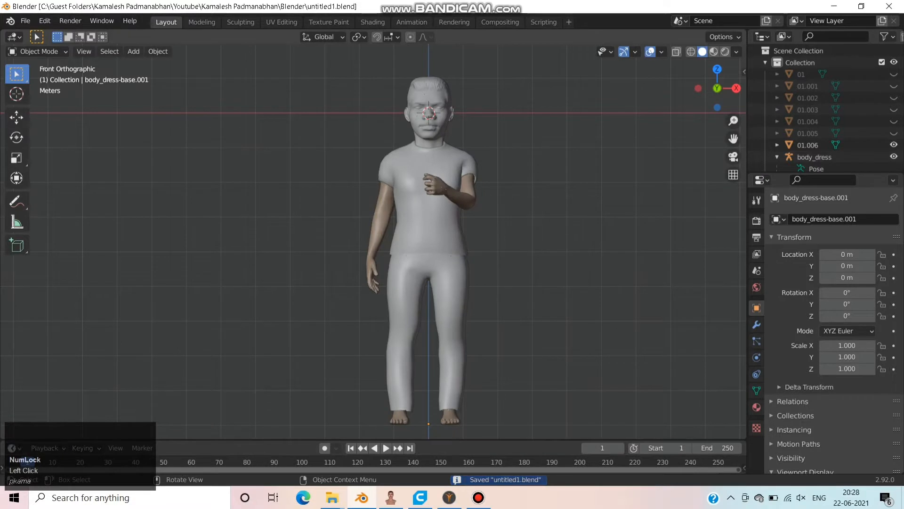
- Deselect everything and start the STL export from the File menu
left_click(801, 74)
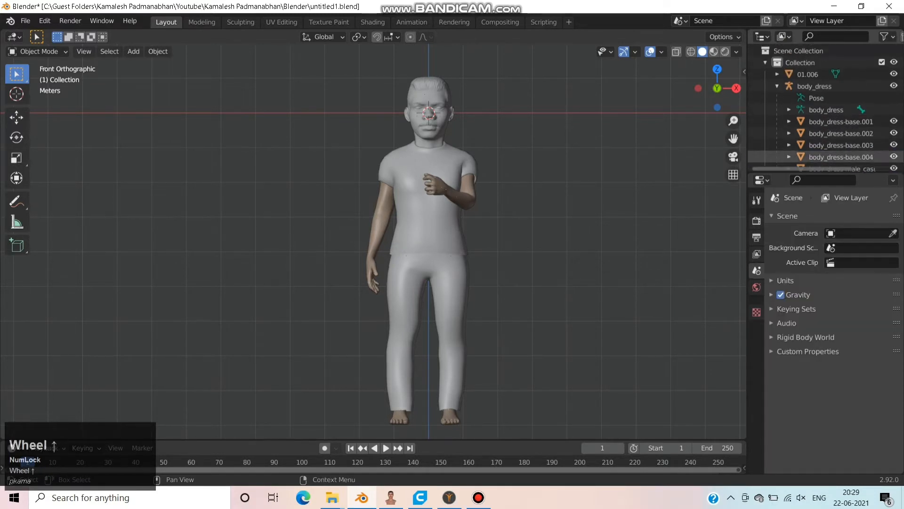
left_click(25, 22)
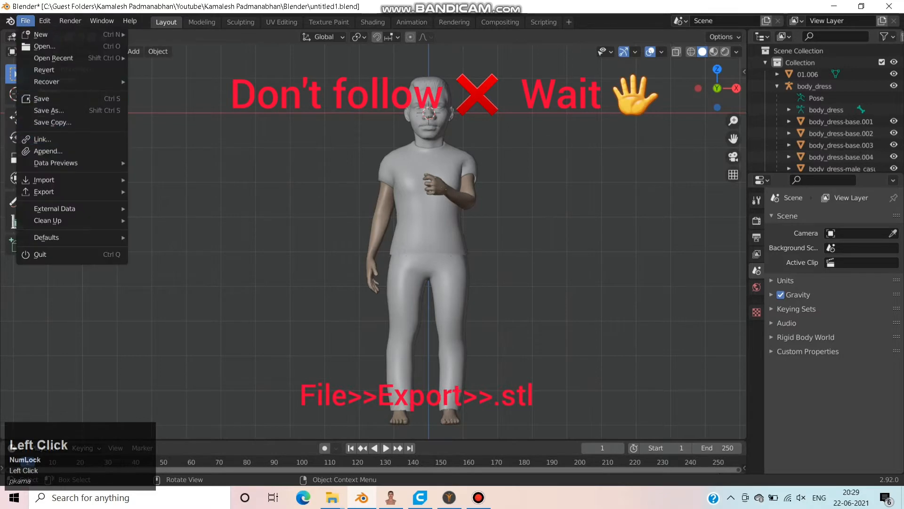
left_click(45, 191)
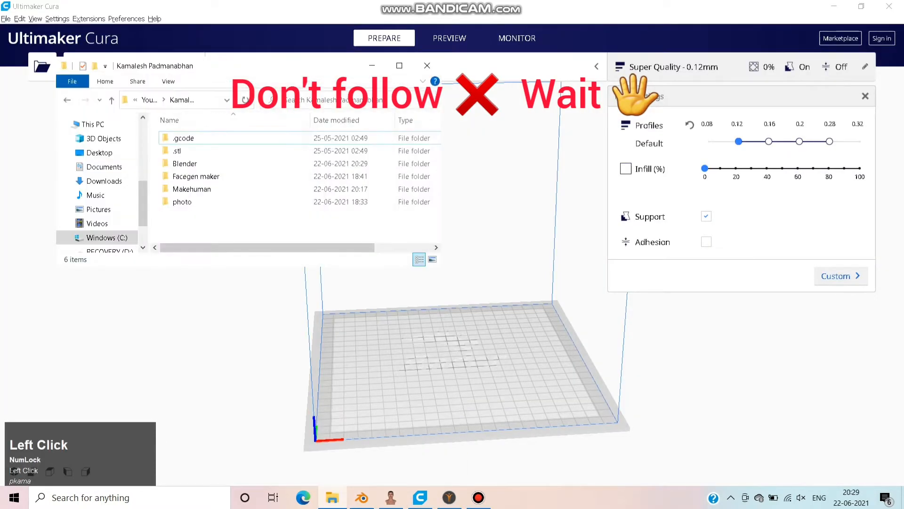
- Load the STL onto the Ender-3 bed and scale the figure to 1914%
double_click(176, 150)
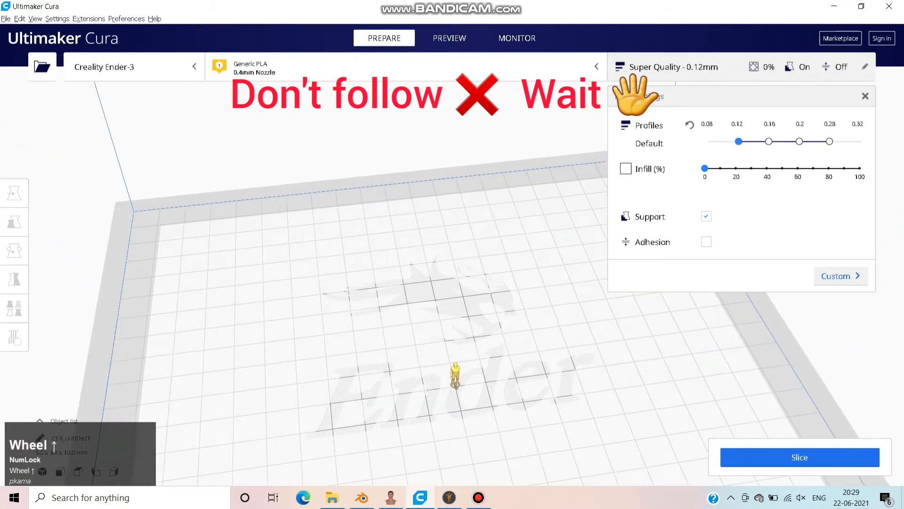
left_click(14, 223)
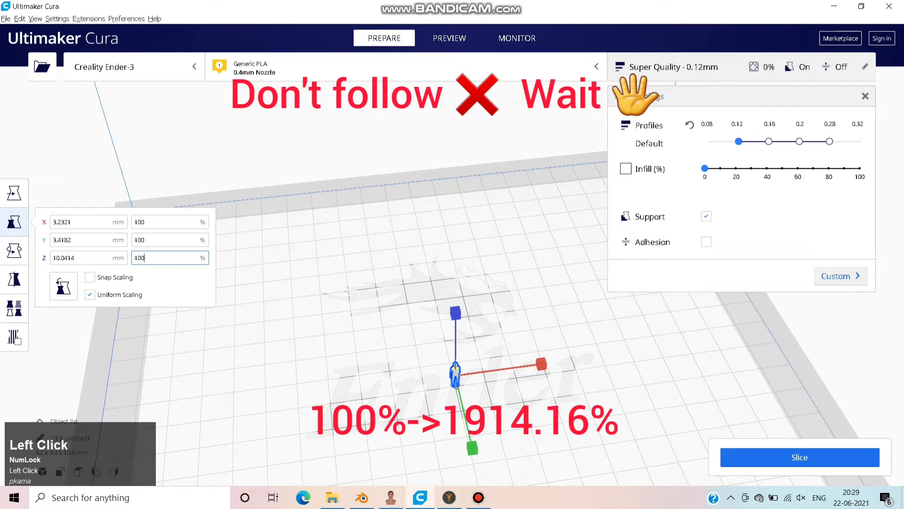
type("1914")
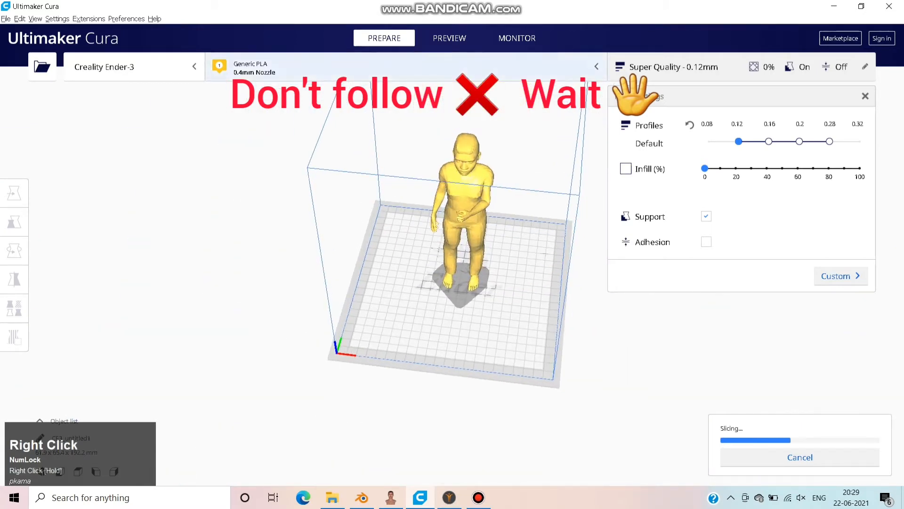
- Slice the figure, zoom into the layer preview and re-slice with current settings
left_click(448, 38)
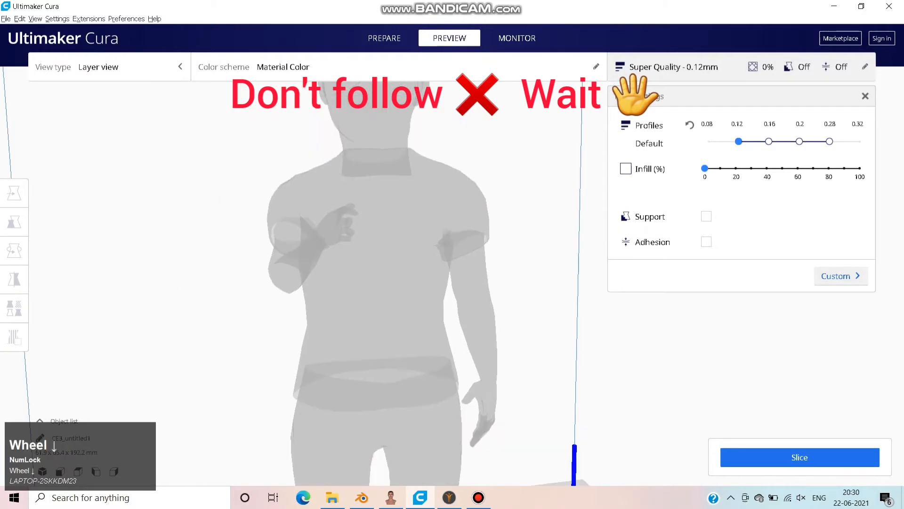
left_click(800, 457)
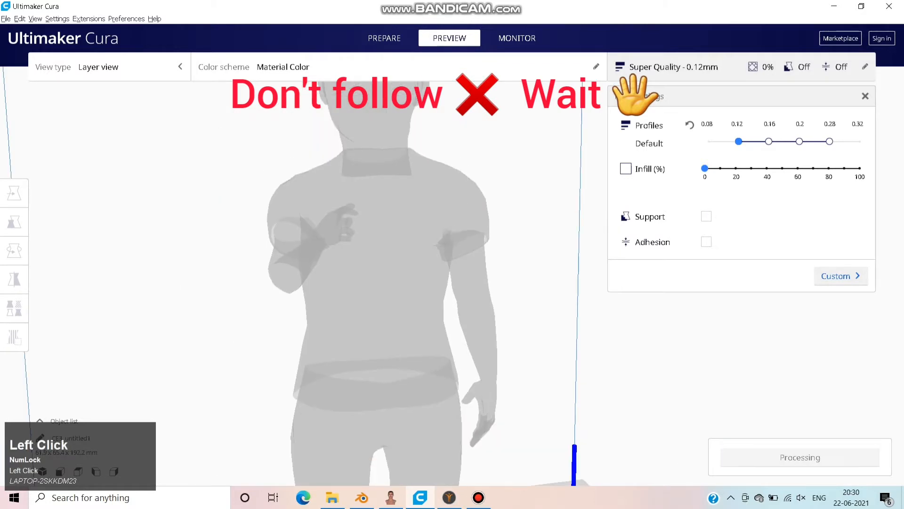
scroll("down", 3)
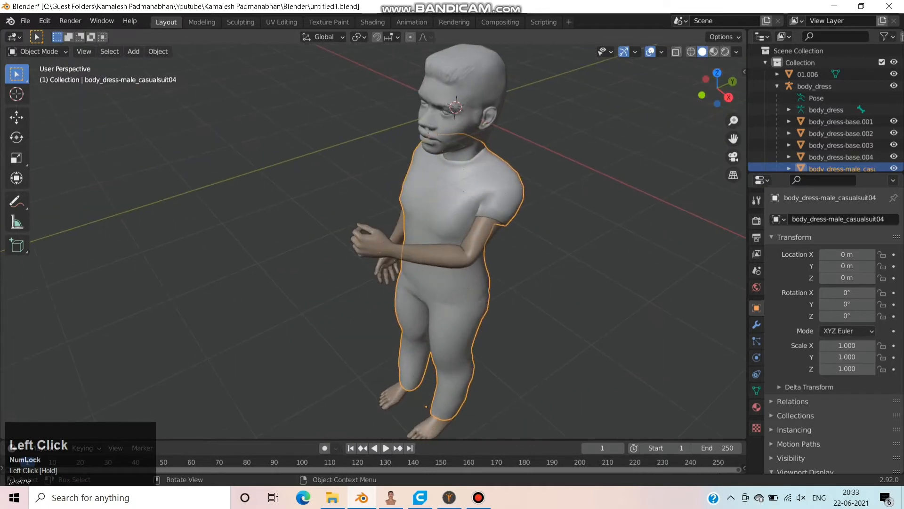
- Fill the casual suit mesh with faces over all its vertices to close its gaps
key("Tab")
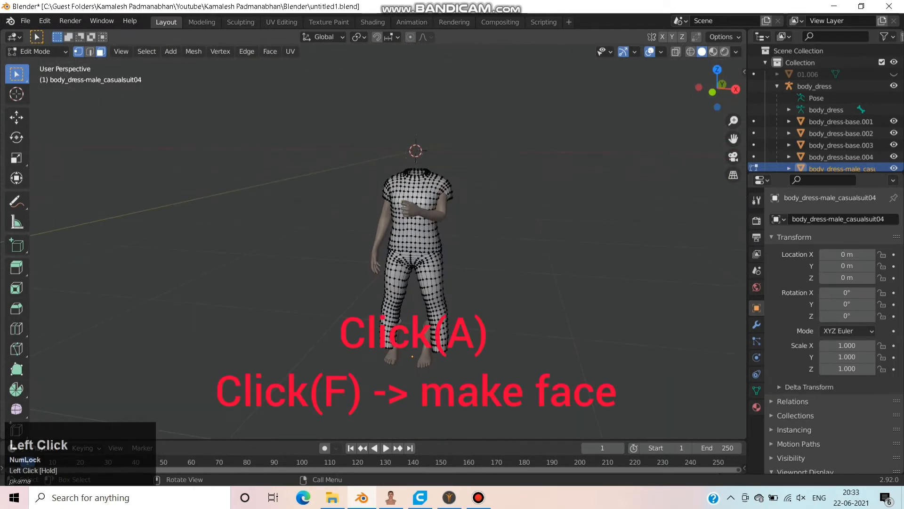
key("a")
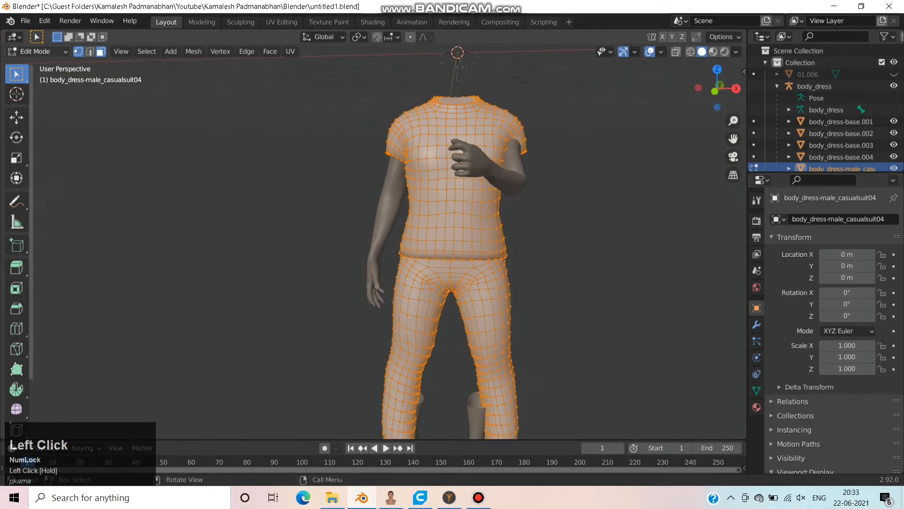
key("Tab")
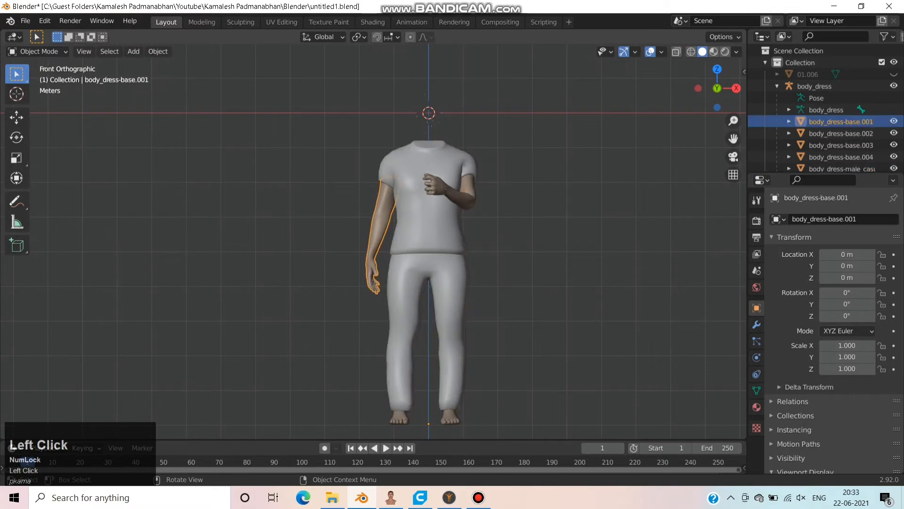
- Fill the selected body_dress-base arm, hand and foot meshes with faces and save
left_click(444, 185)
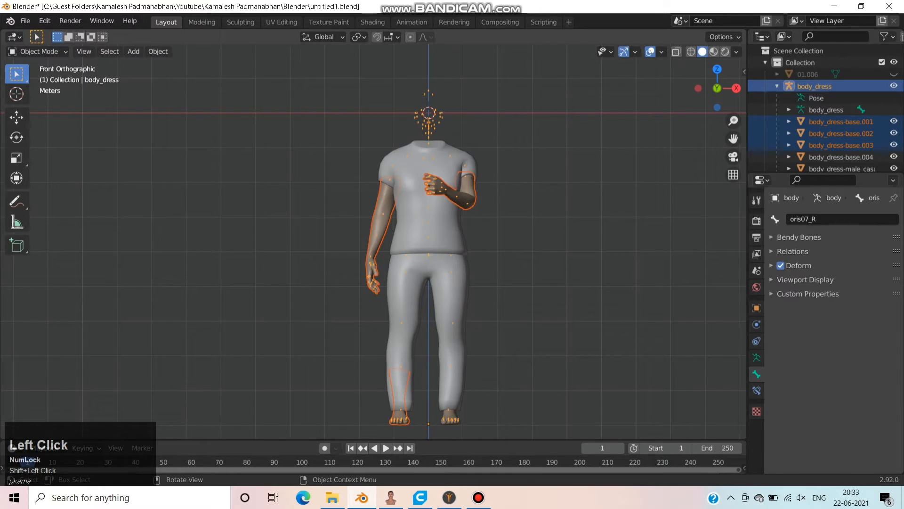
left_click(839, 133)
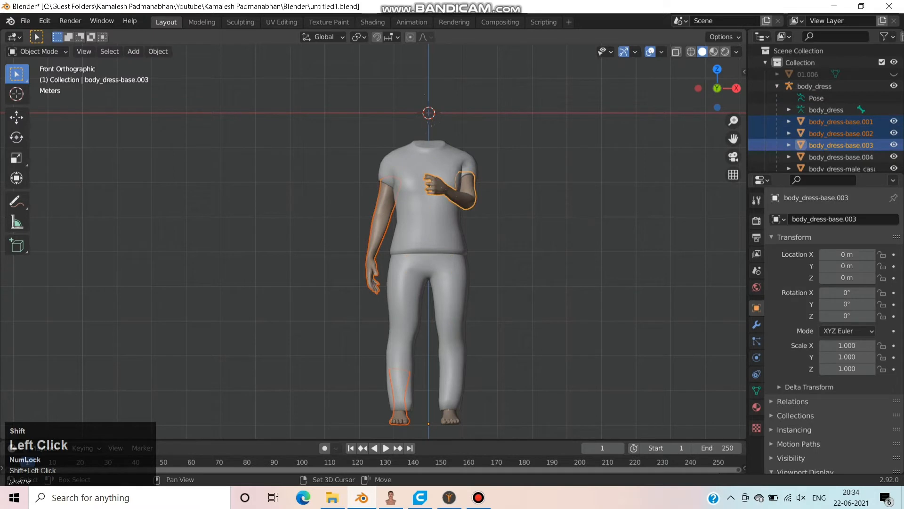
left_click(38, 50)
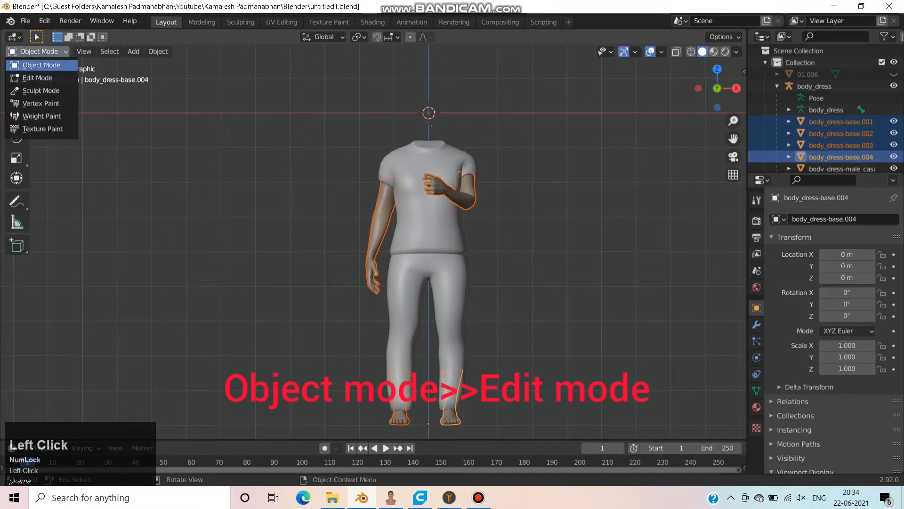
left_click(36, 77)
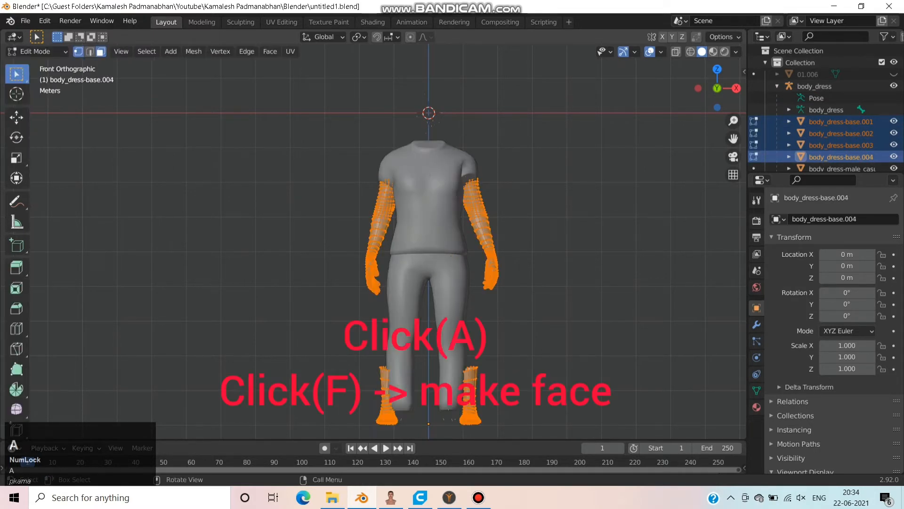
key("g")
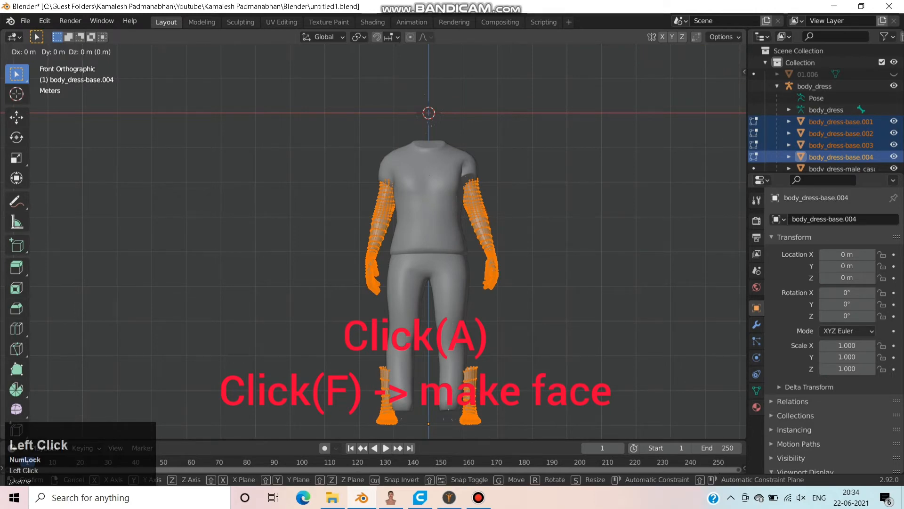
key("ctrl+s")
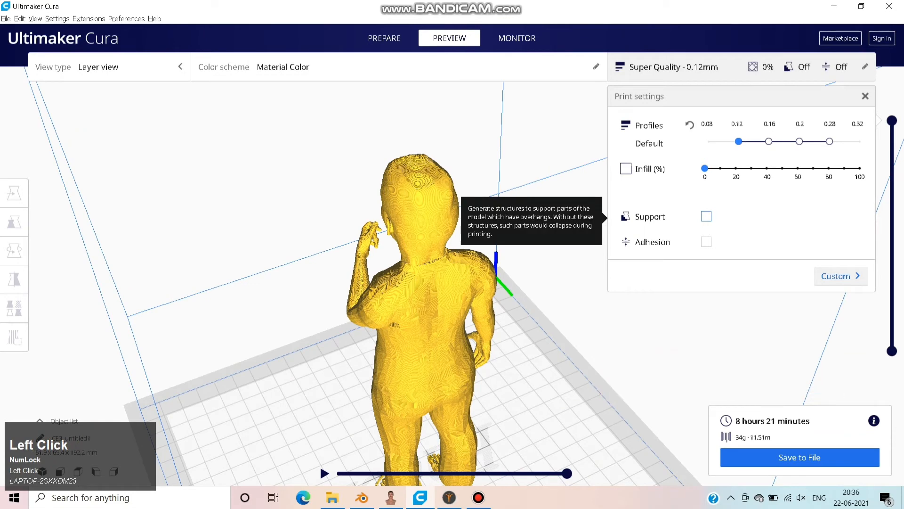
- Enable Support in the print settings so the figure re-slices with supports
left_click(705, 215)
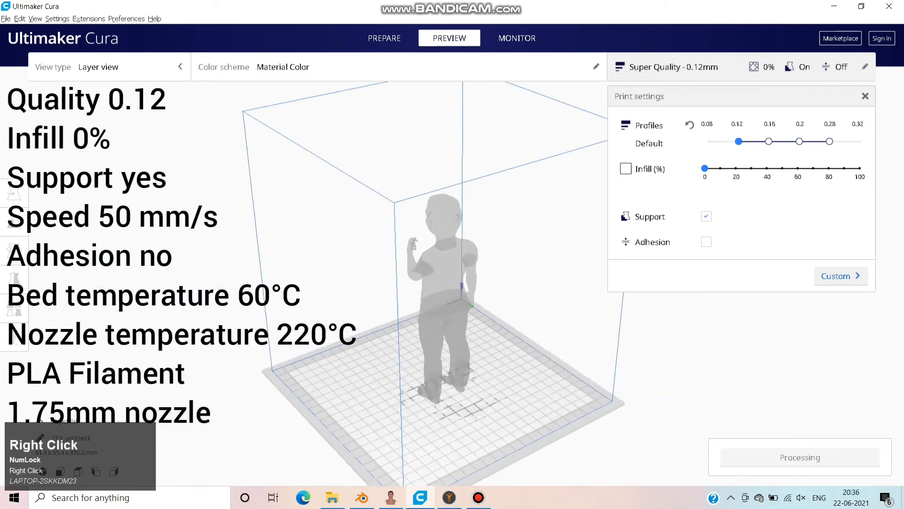